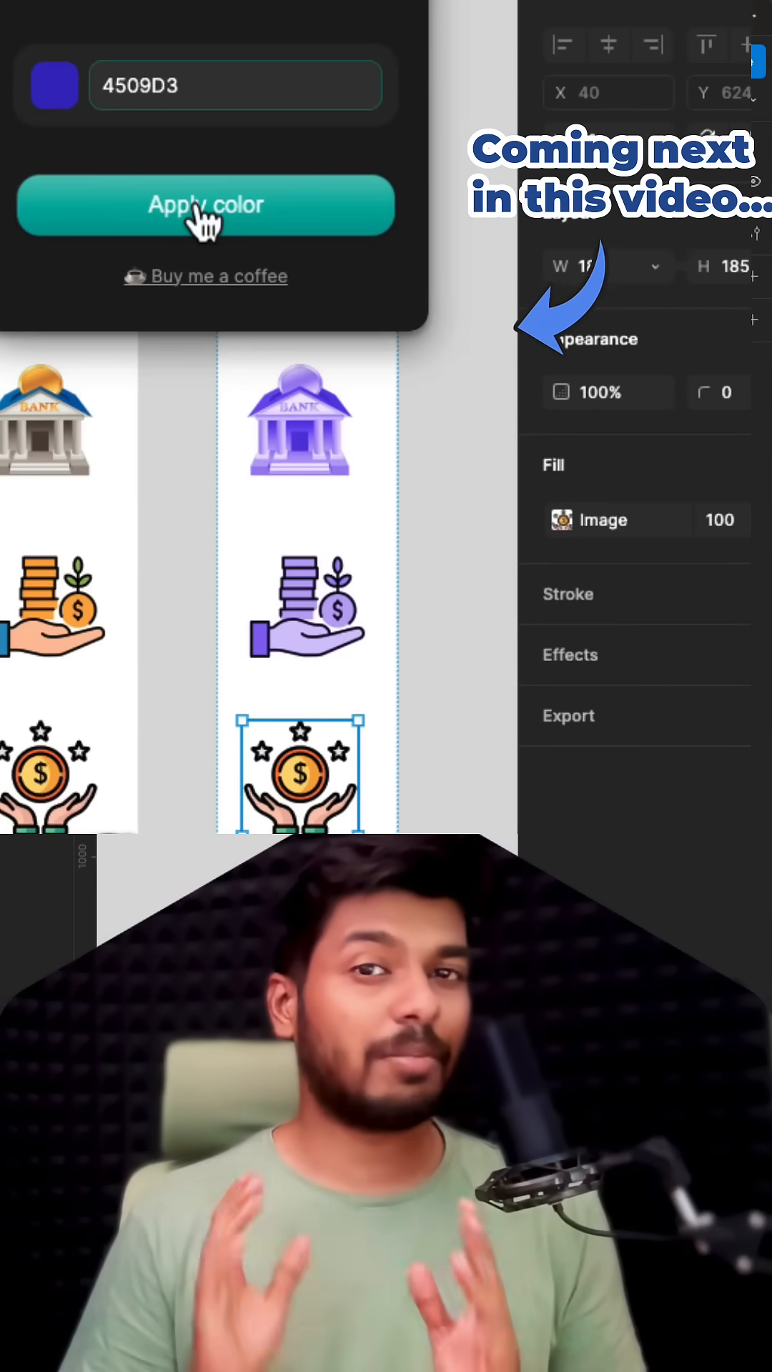
Duplicate the Before icon frame and launch the Image Colorizer plugin from Actions.
click(206, 205)
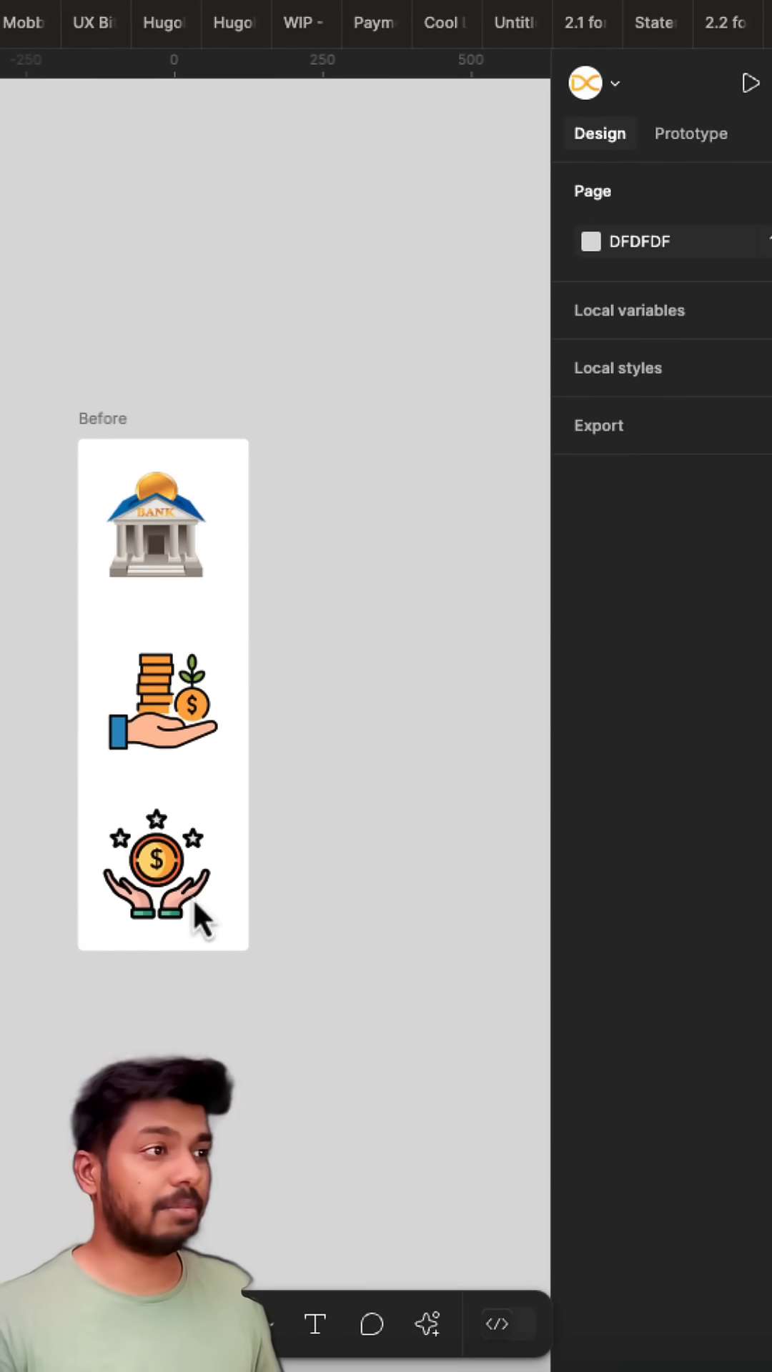
click(162, 691)
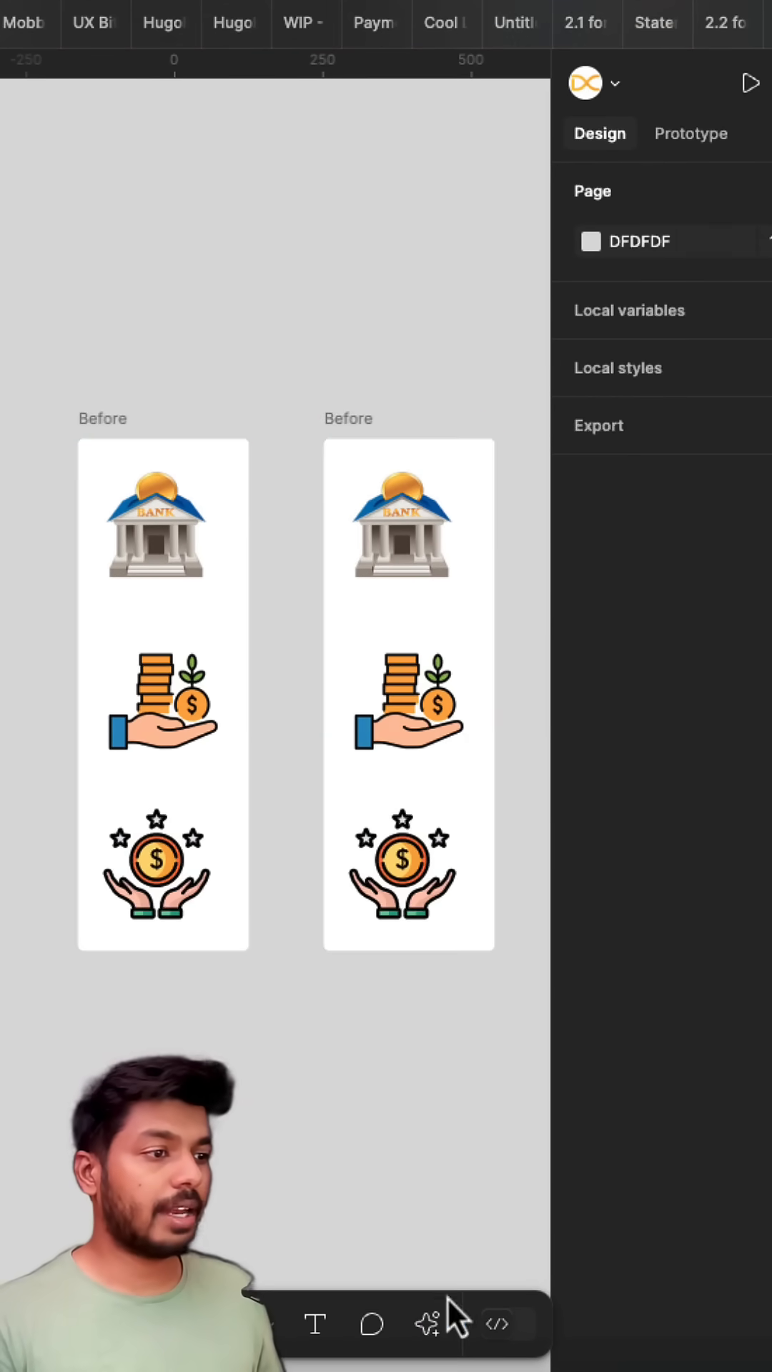
click(428, 1323)
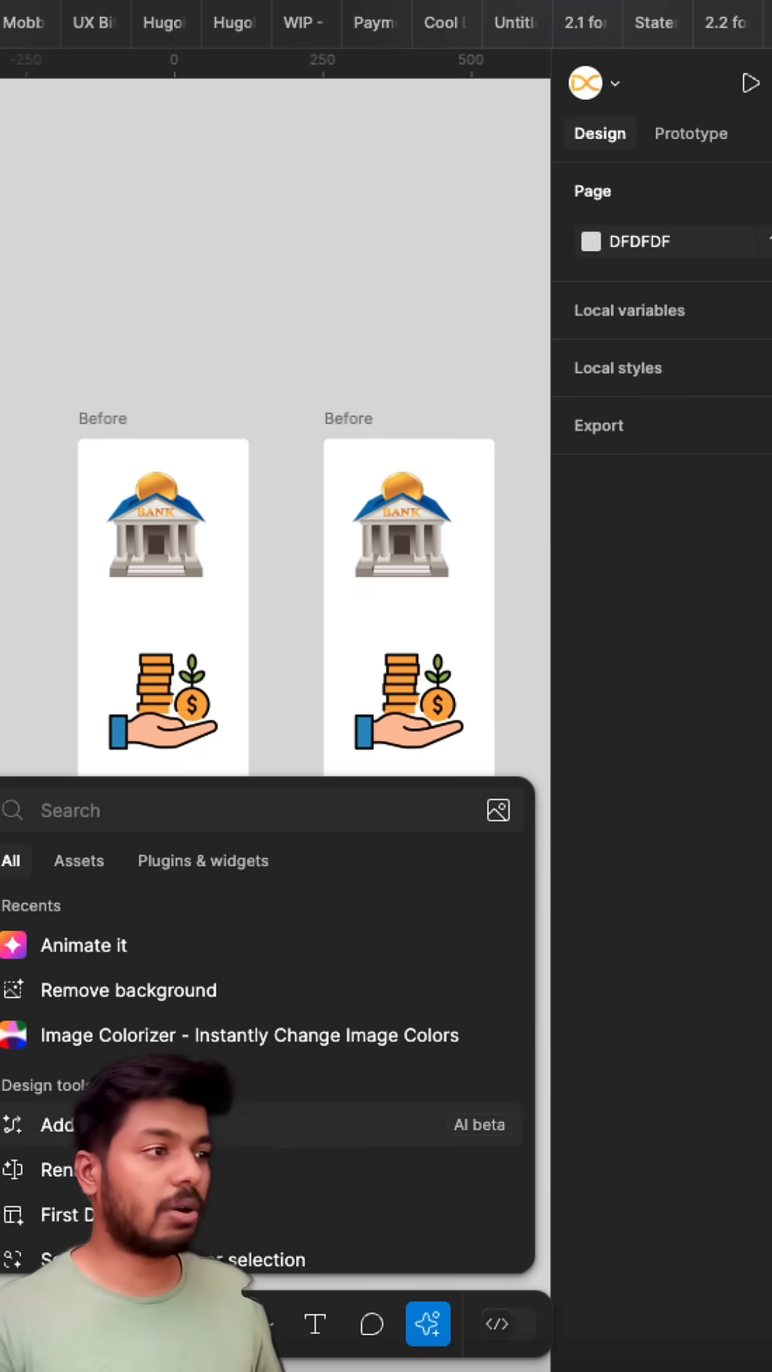
click(248, 1034)
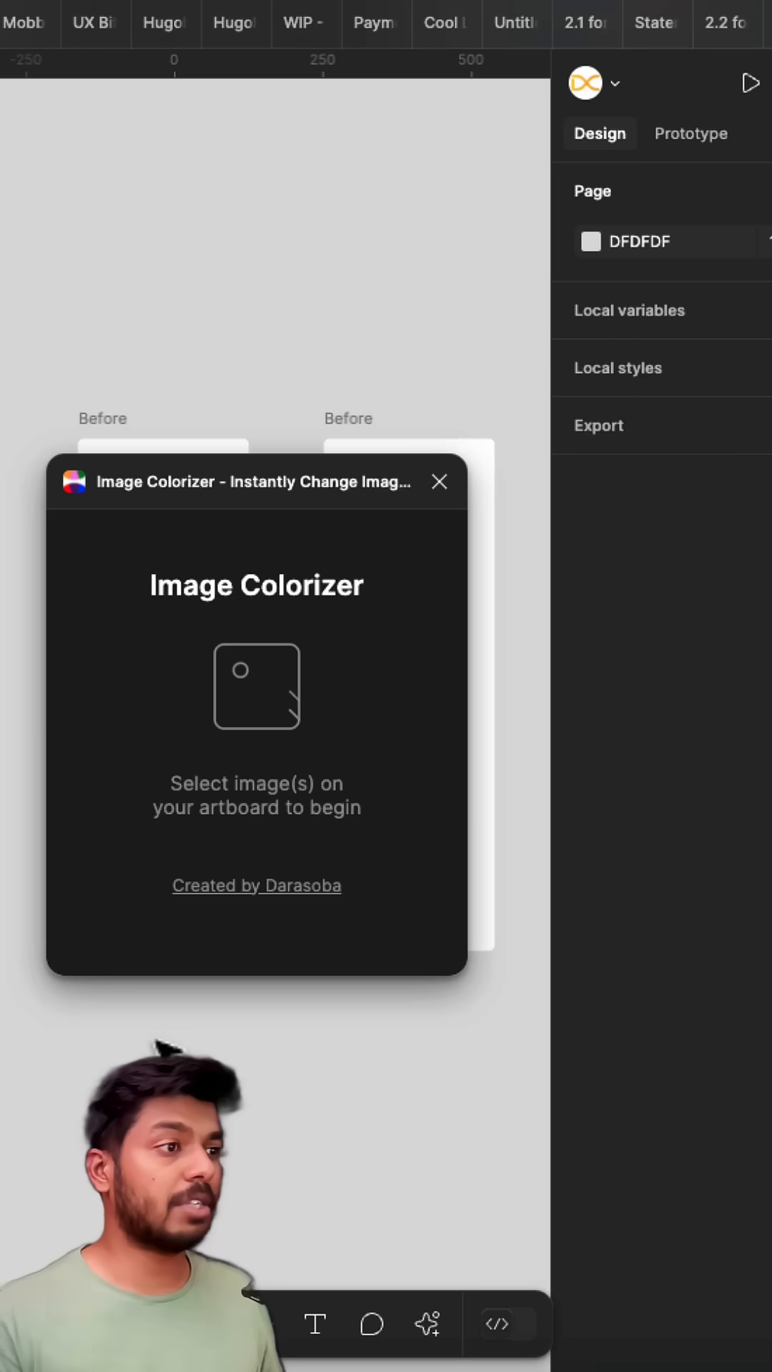
Apply purple 4509D3 to the bank and coins-in-hand icons with Image Colorizer.
drag(253, 481, 254, 93)
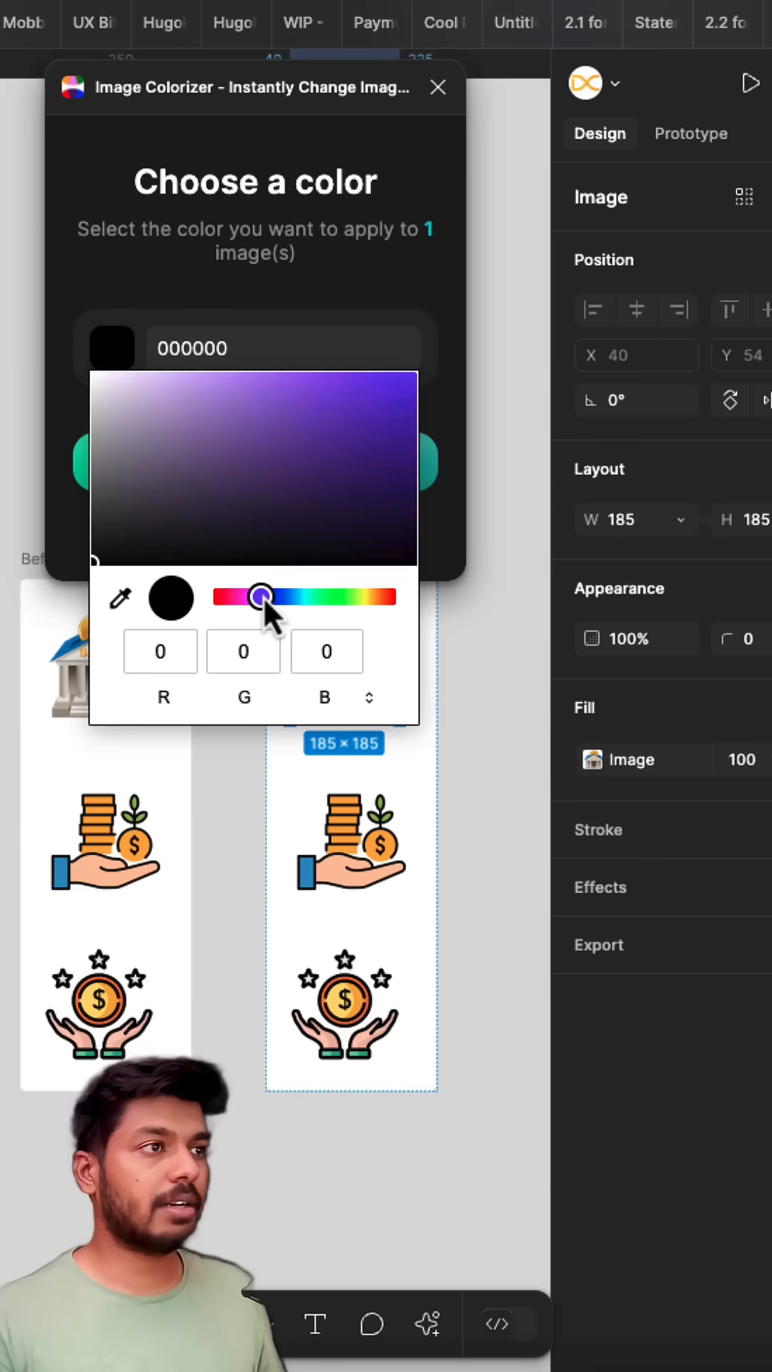
click(401, 408)
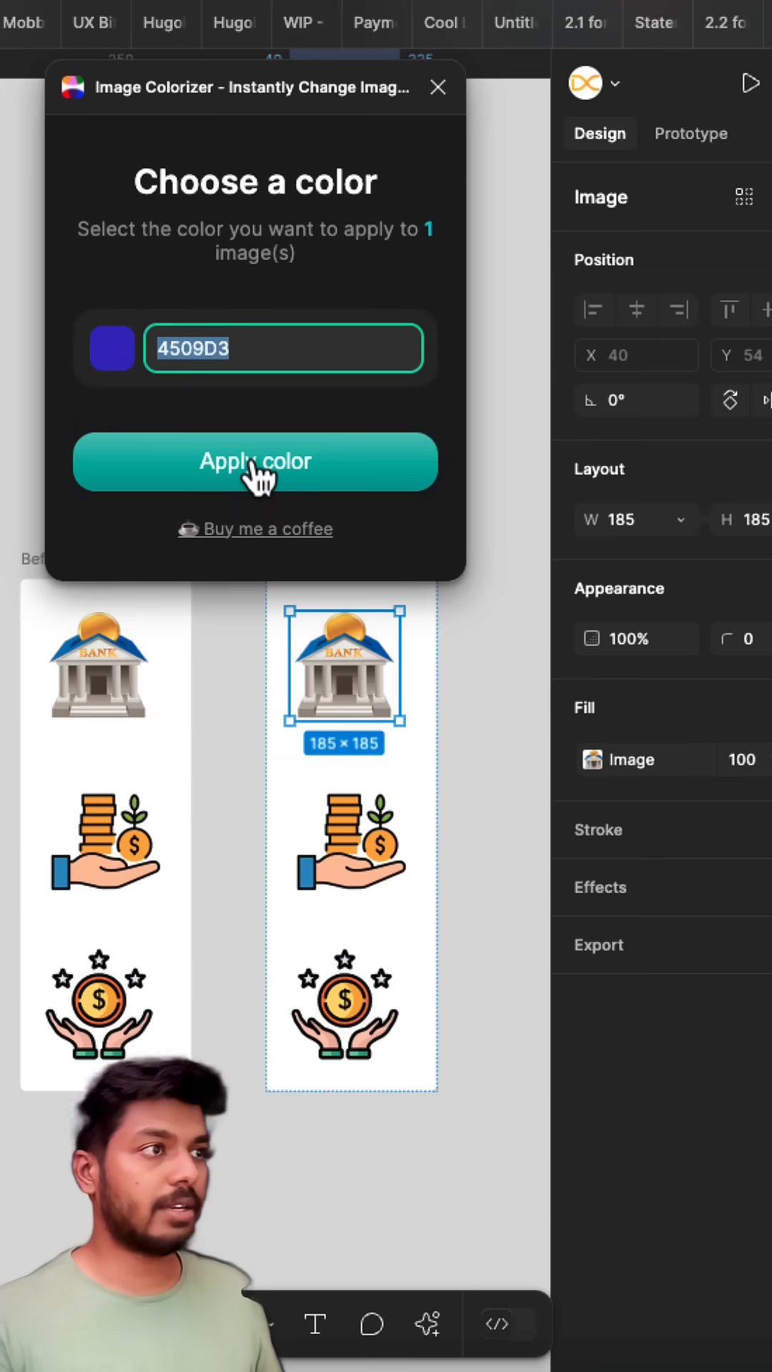
click(255, 460)
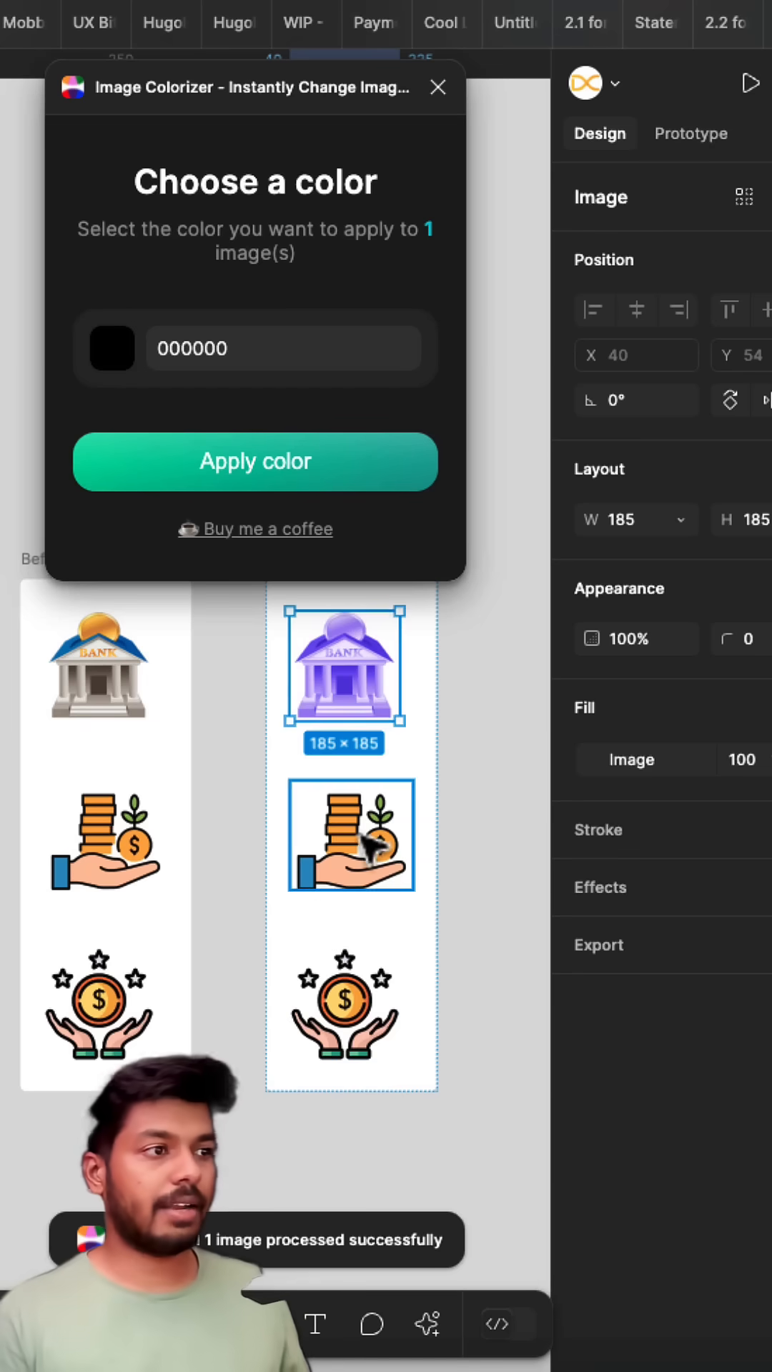
text(4509D3)
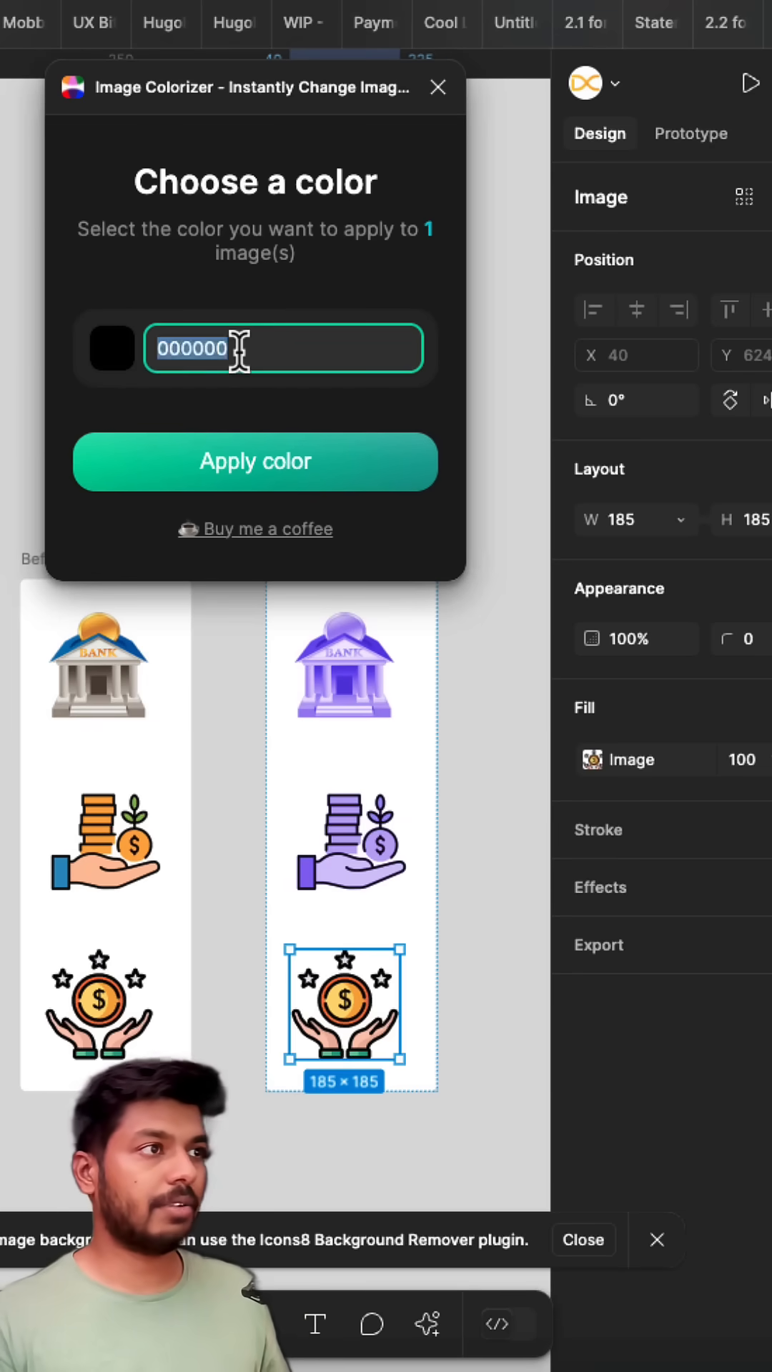
click(254, 461)
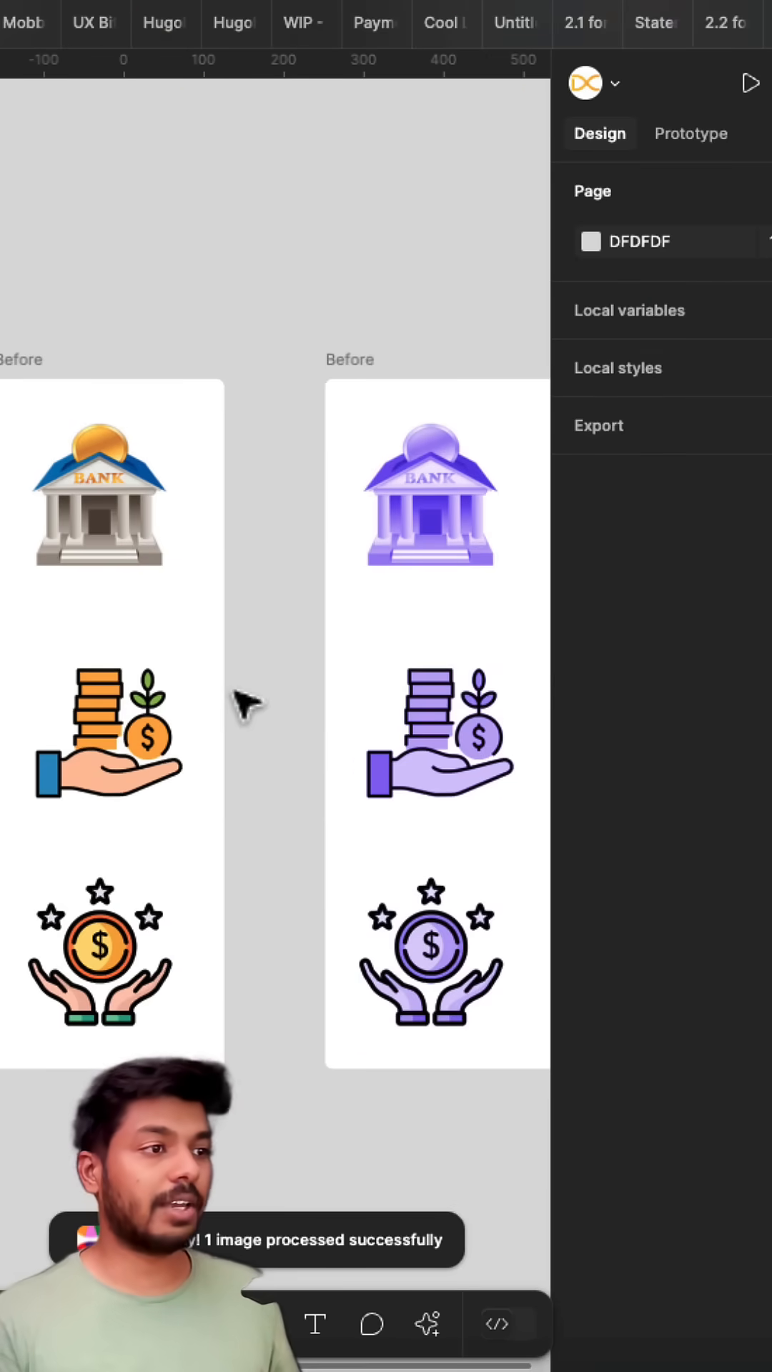
Select the purple coins-in-hand icon in the copied frame.
click(428, 495)
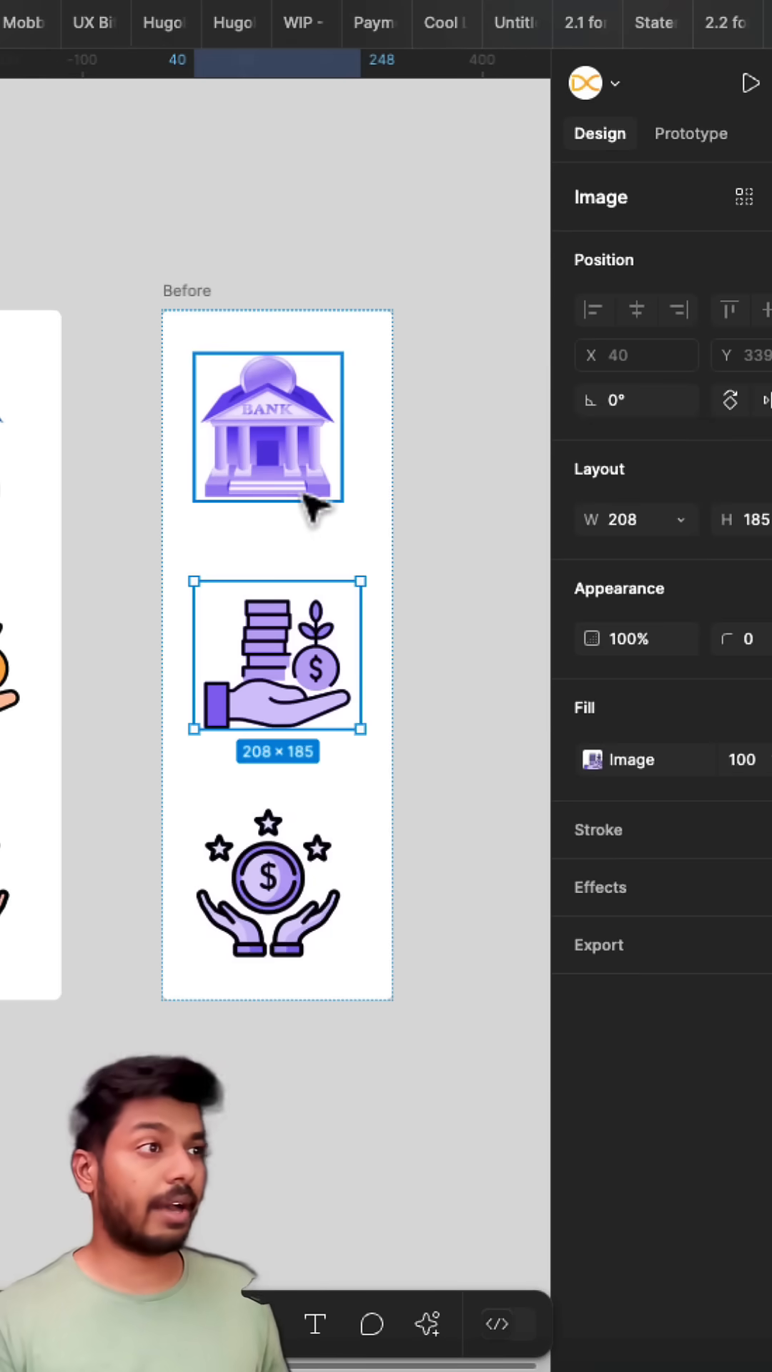
Copy the purple coins-in-hand and stars icons outside the frame and run Remove background.
click(267, 884)
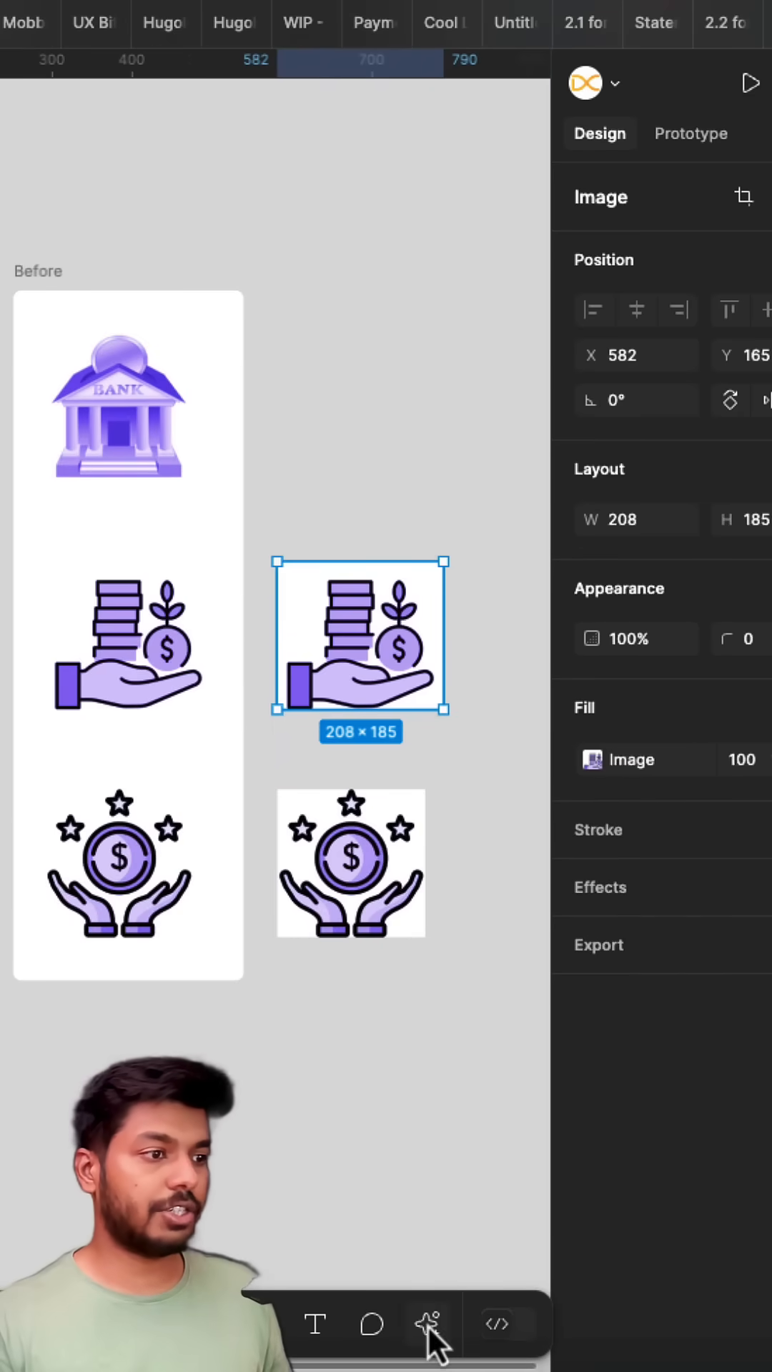
click(428, 1324)
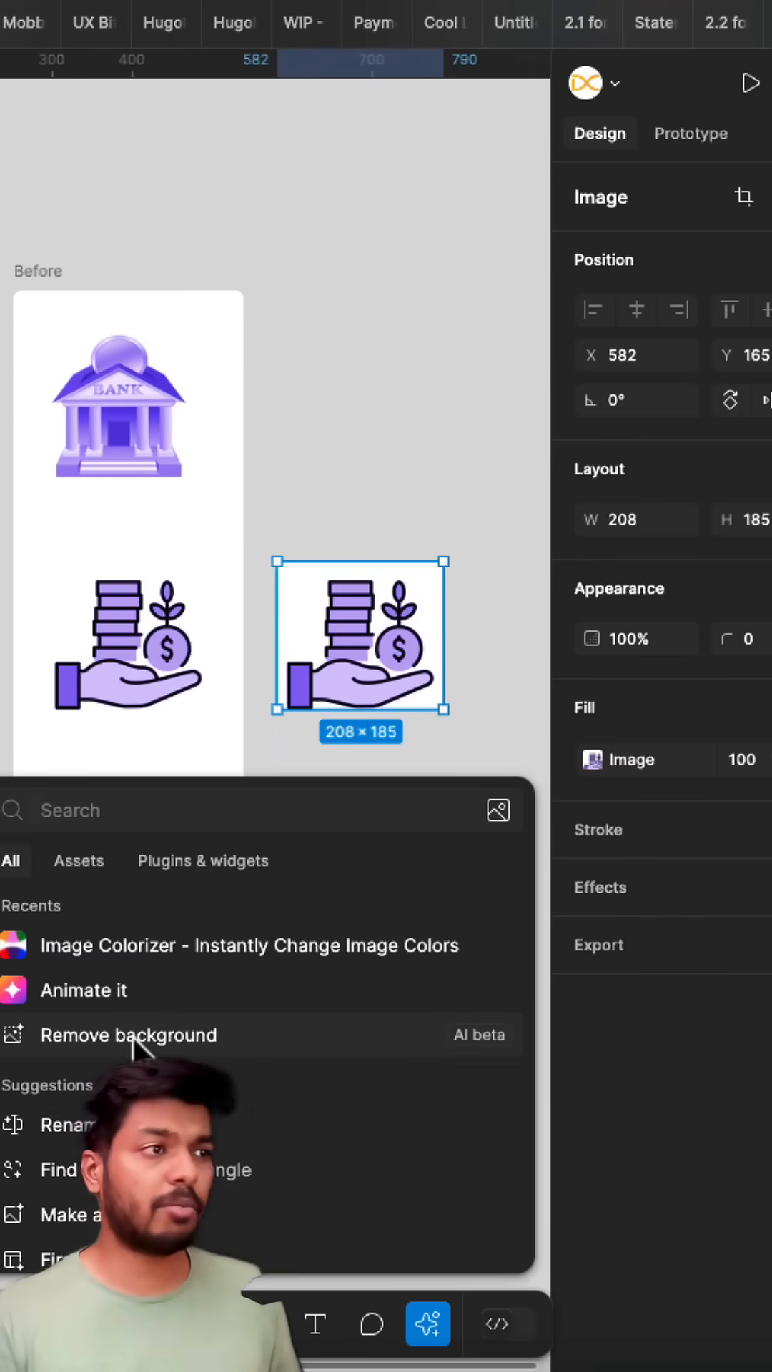
click(128, 1035)
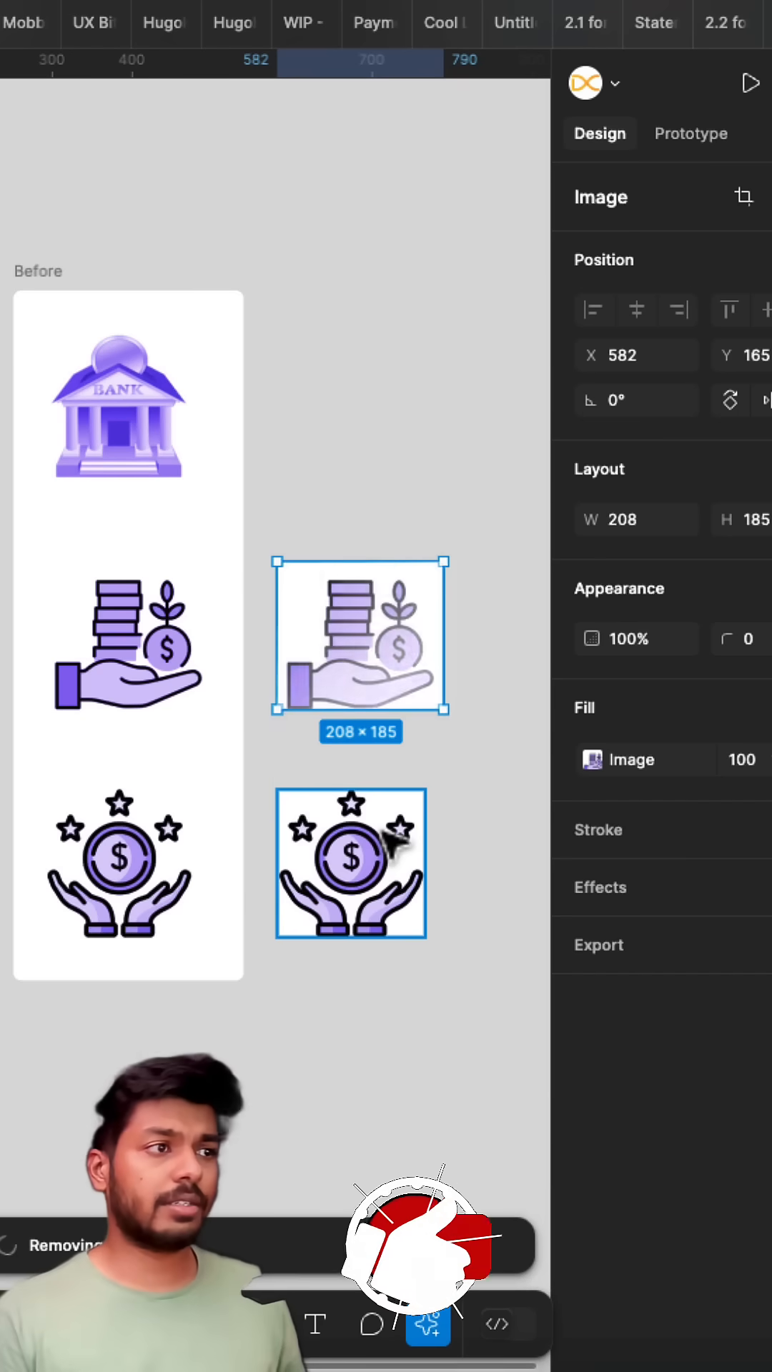